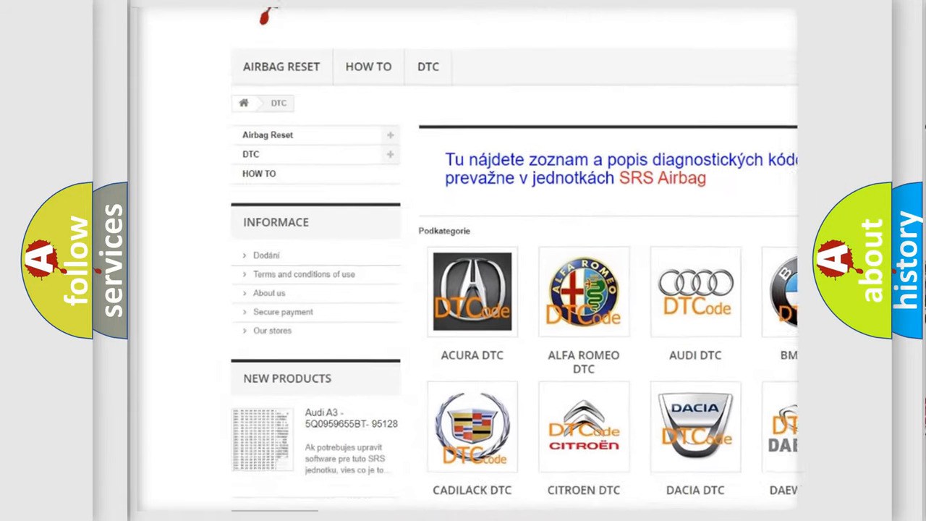
pyautogui.scroll(-3)
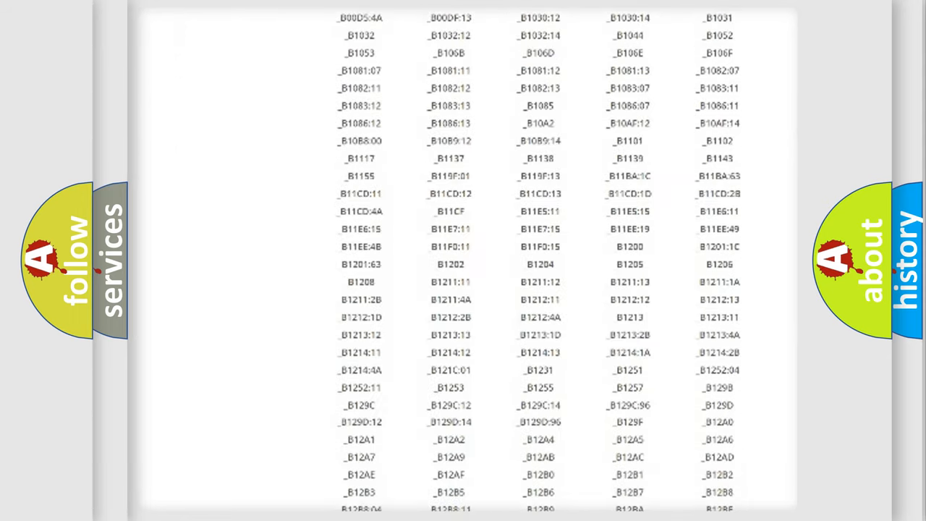
pyautogui.scroll(-3)
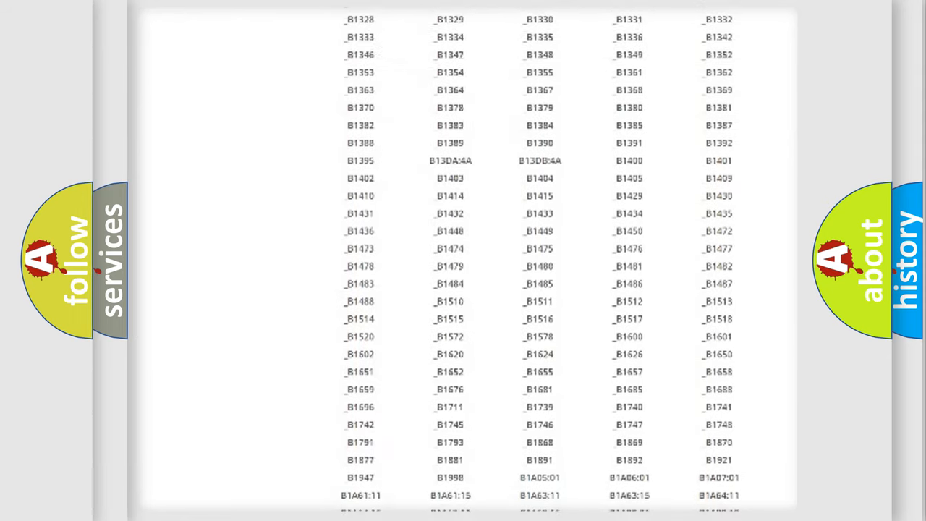